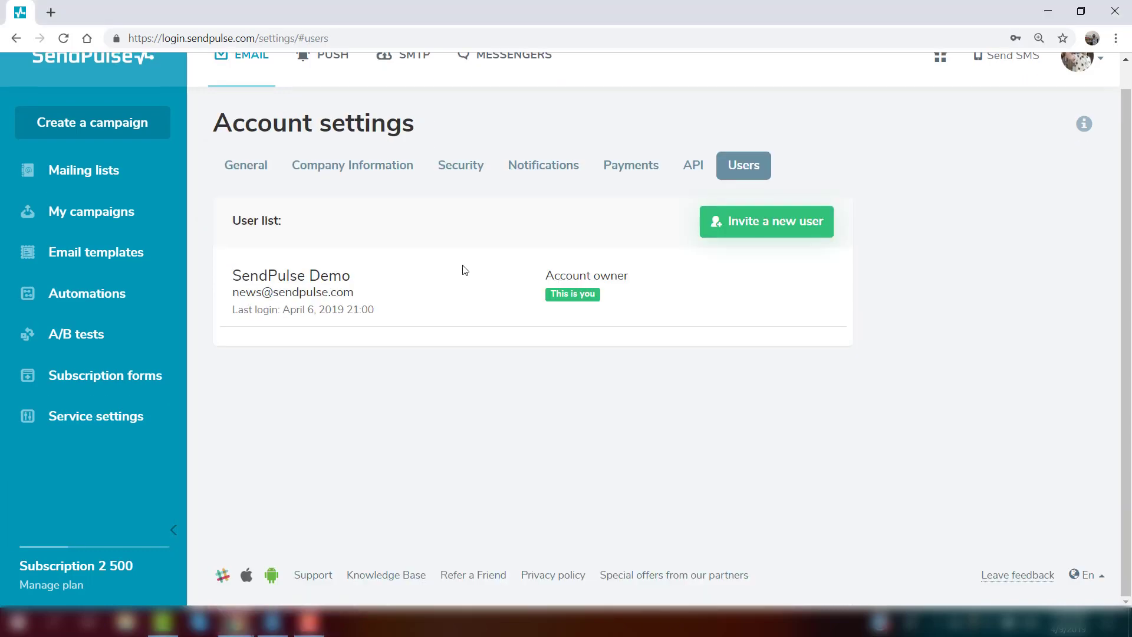
mouse_move(743, 164)
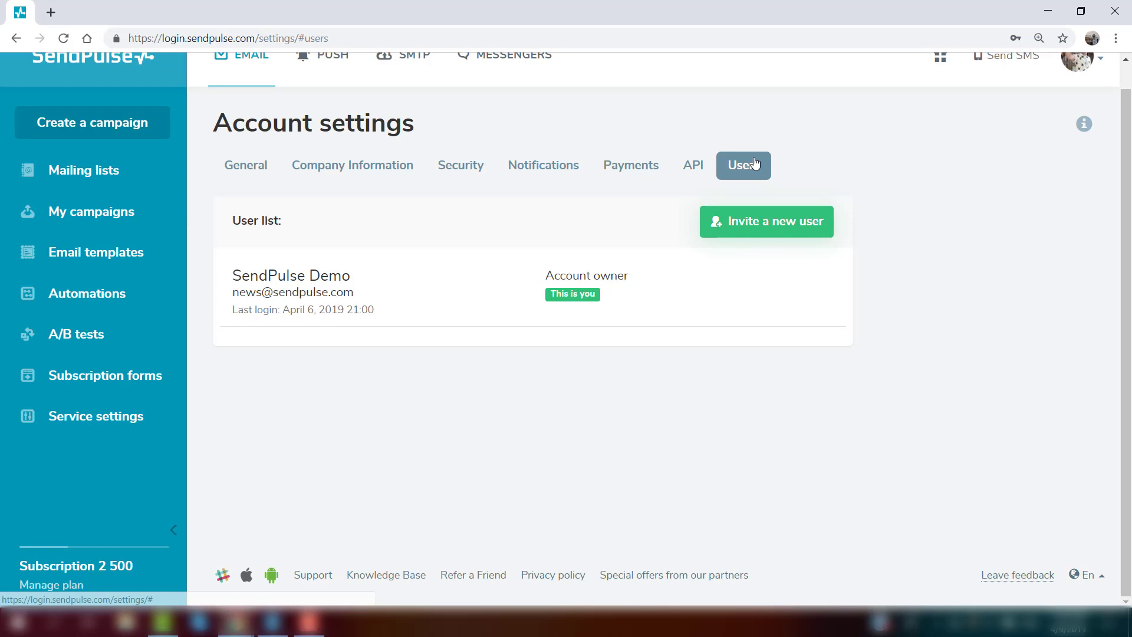
Step: Start a new user invitation from the Users section of Account settings
click(765, 221)
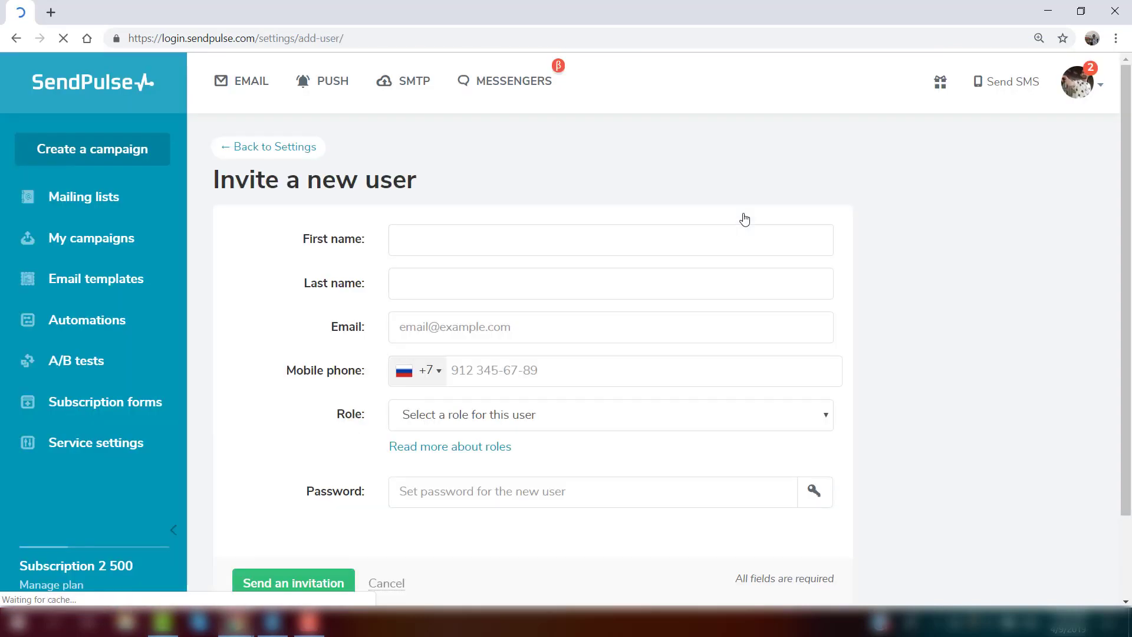
click(610, 240)
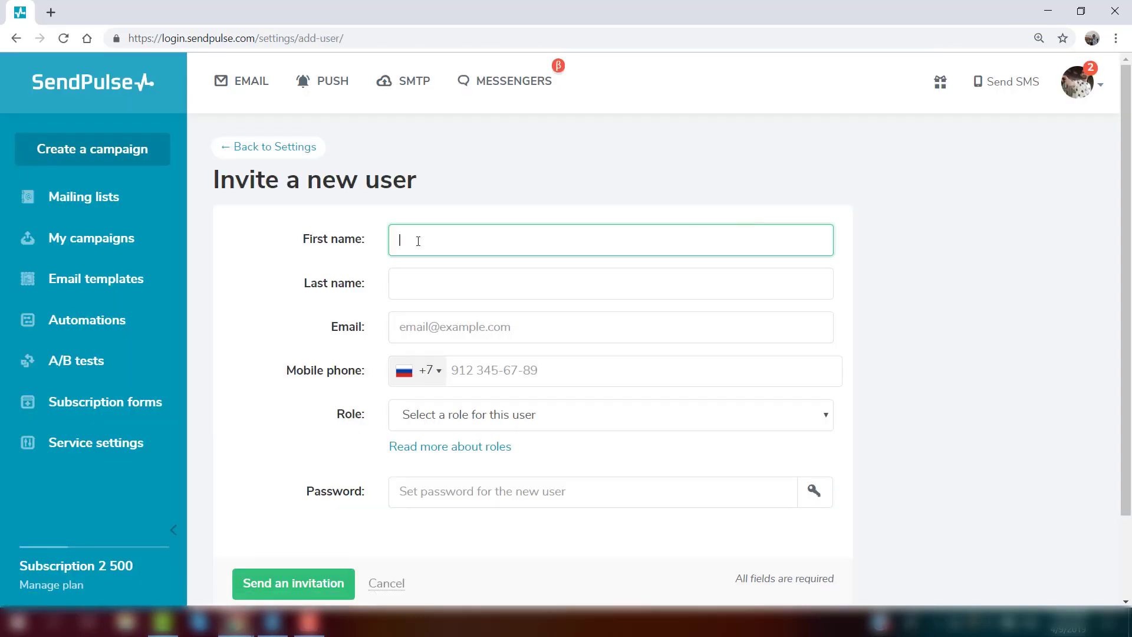
text(SendPulse)
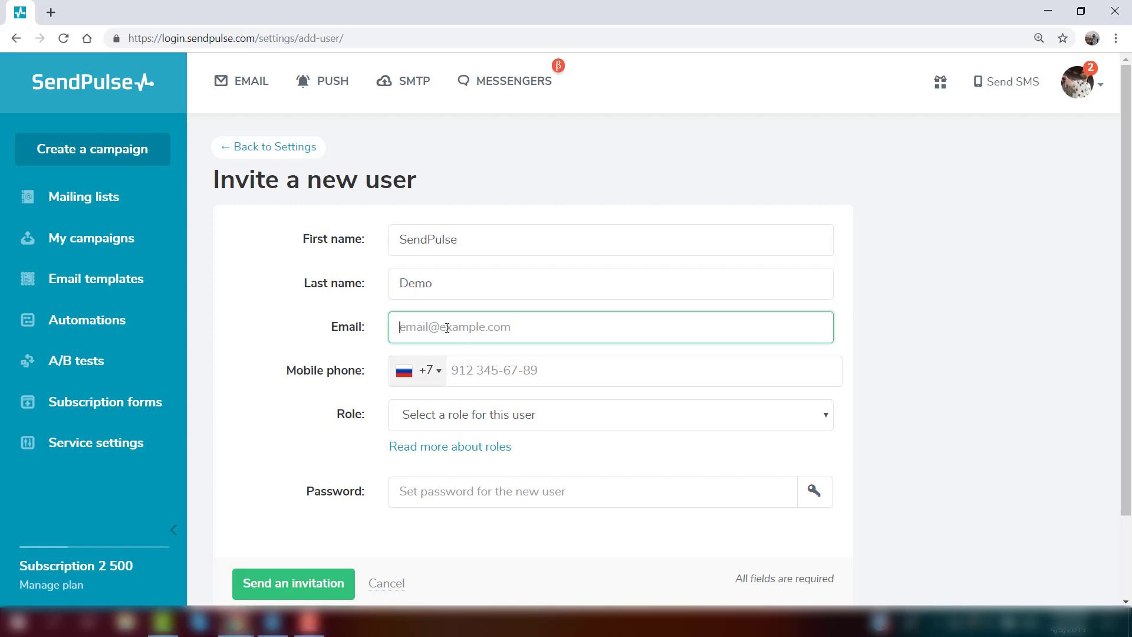
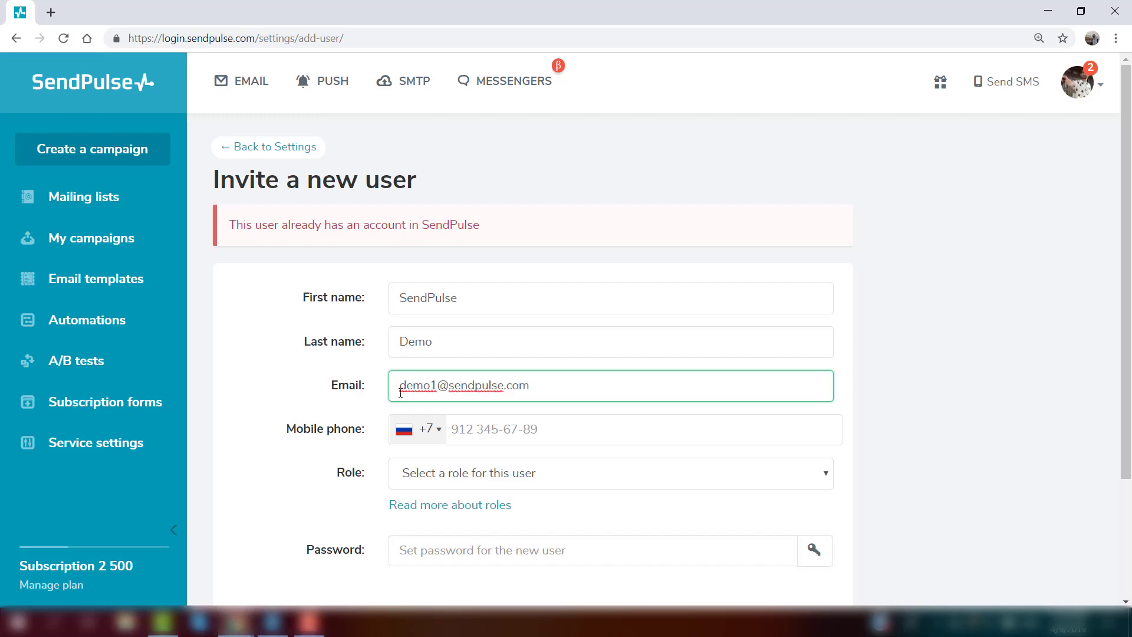
Step: Add the US (+1) mobile number 231235151 and generate a random password
click(419, 296)
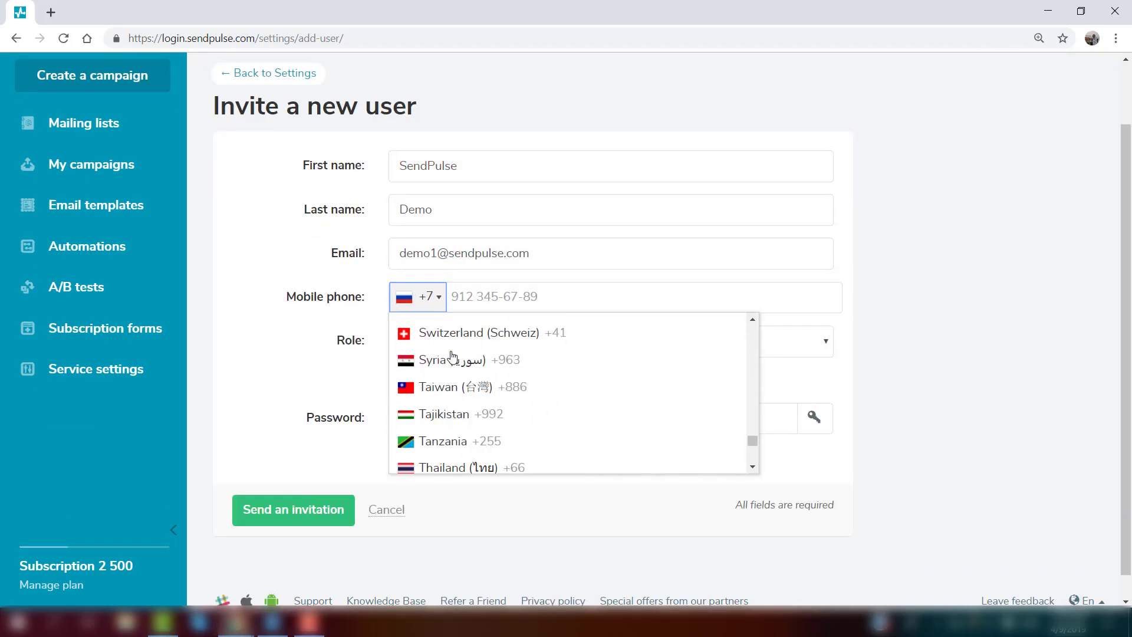
click(424, 296)
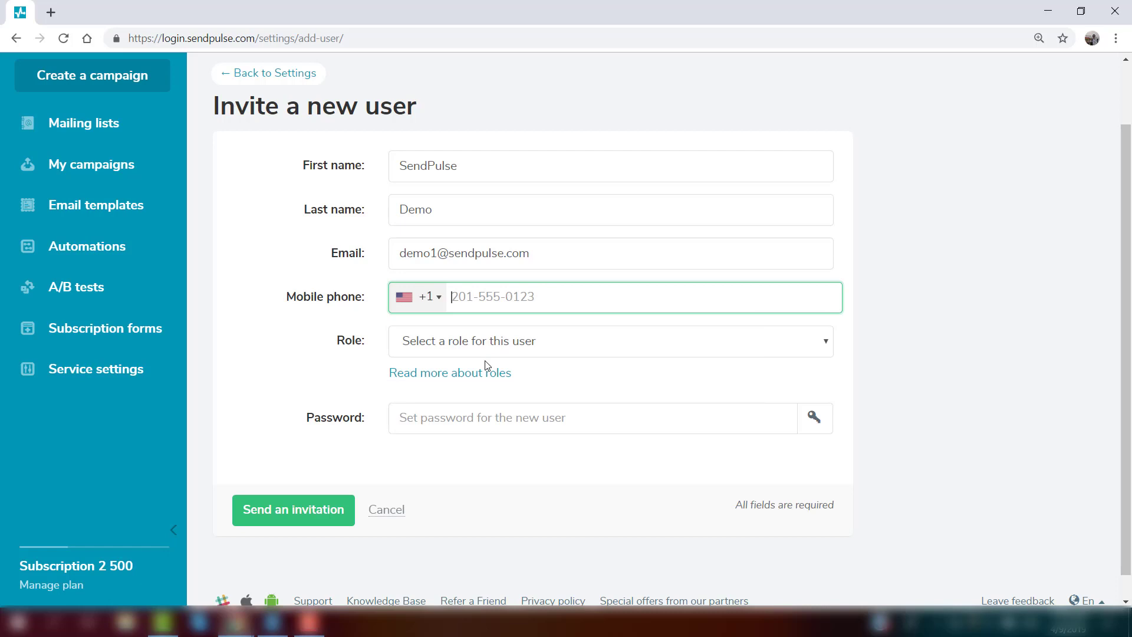
text(231235151)
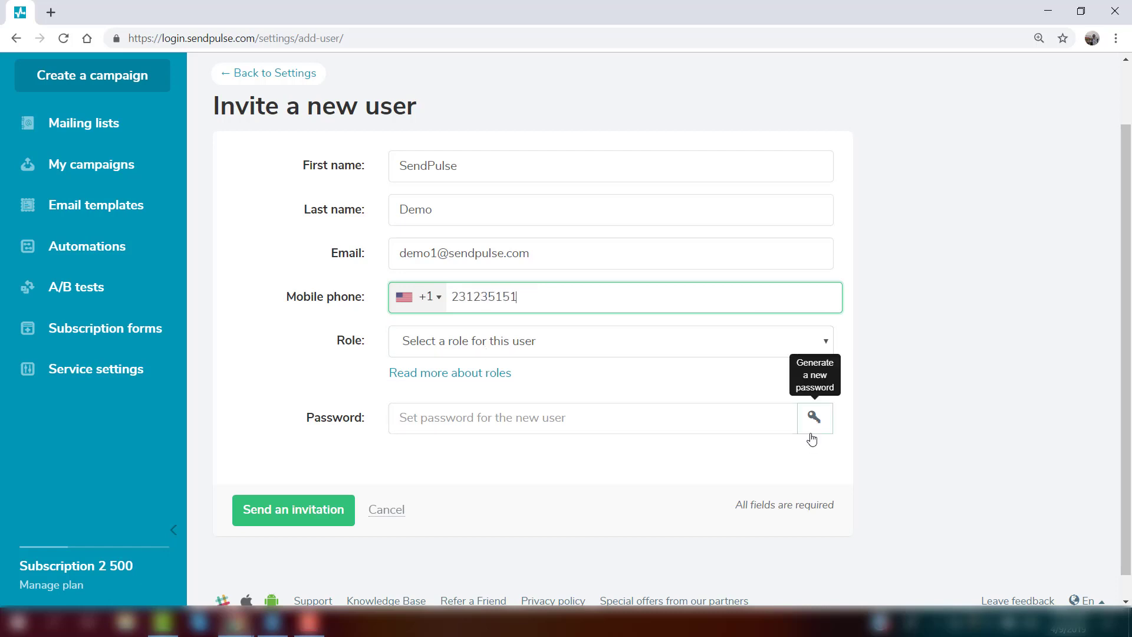
click(608, 341)
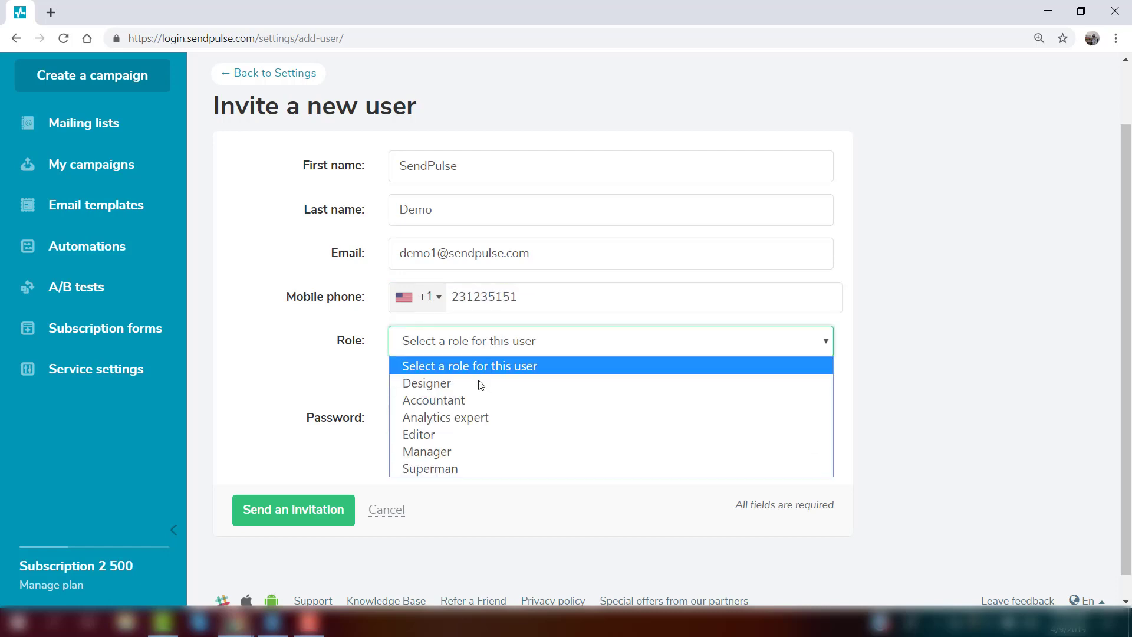
Step: Try the Designer and Accountant roles, then settle on Analytics expert
click(427, 383)
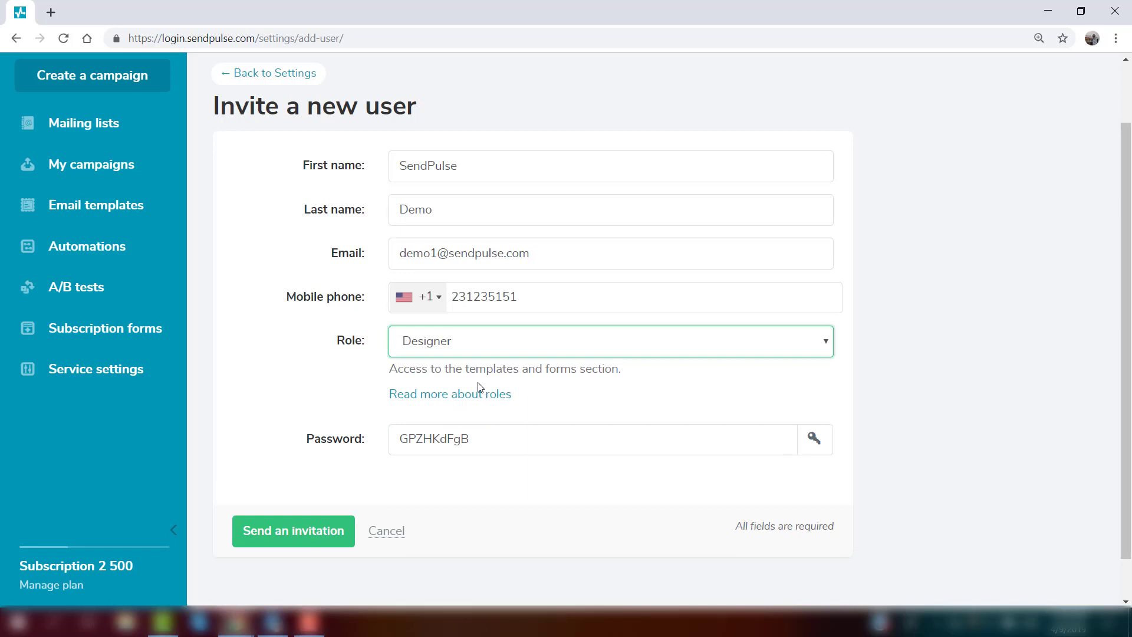
click(611, 340)
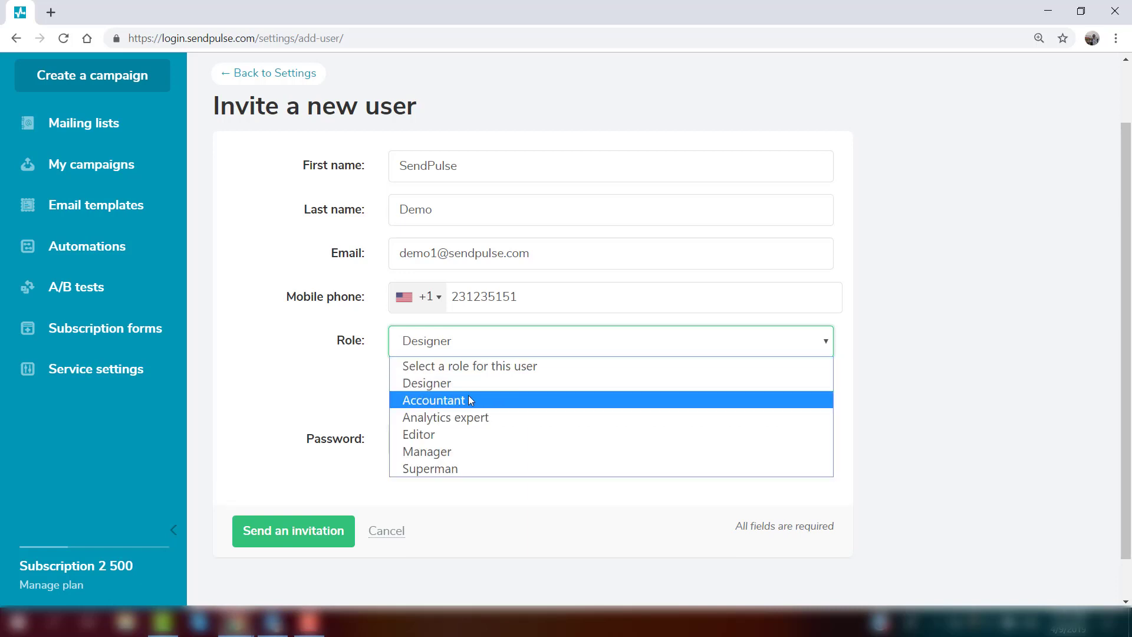
click(434, 400)
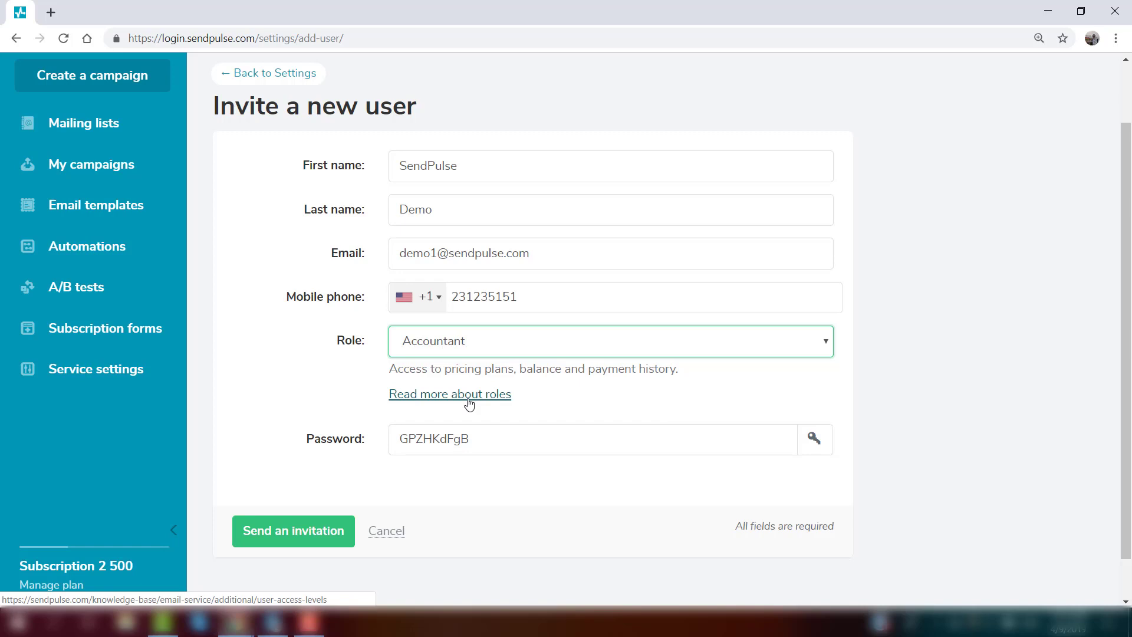
click(610, 341)
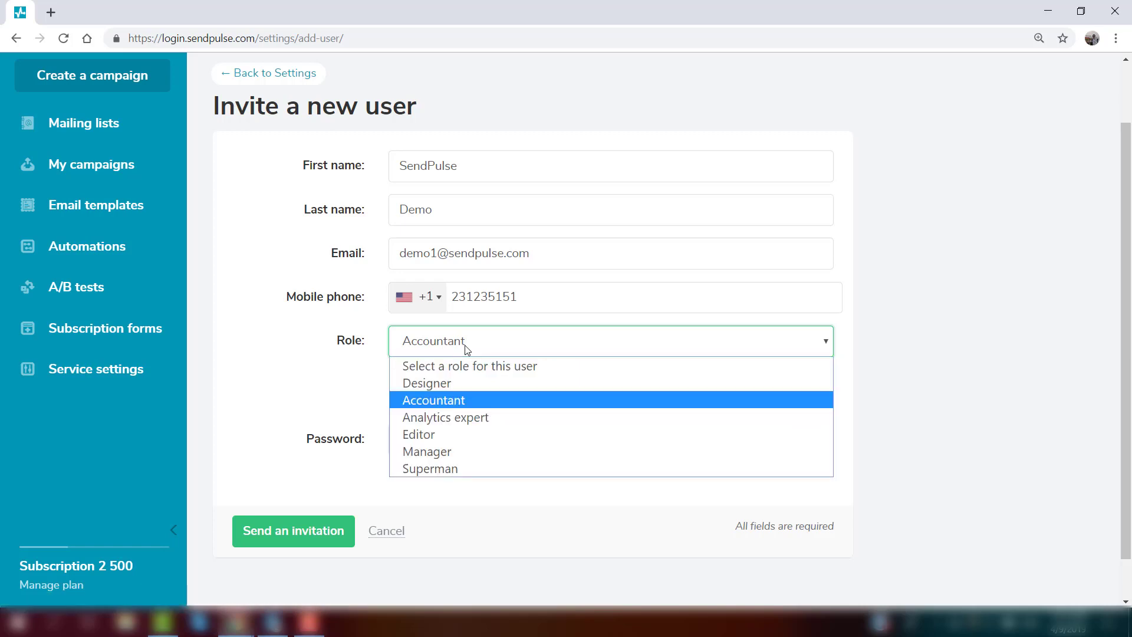
click(446, 417)
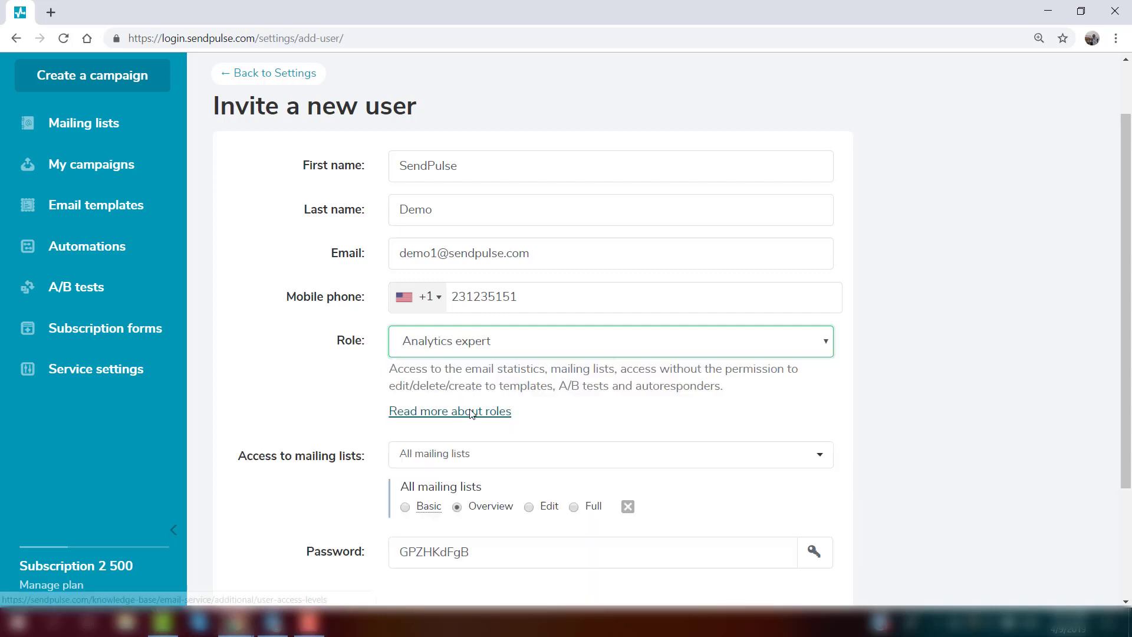
Step: Switch access to all mailing lists through Edit and Basic to Full
scroll(down, 3)
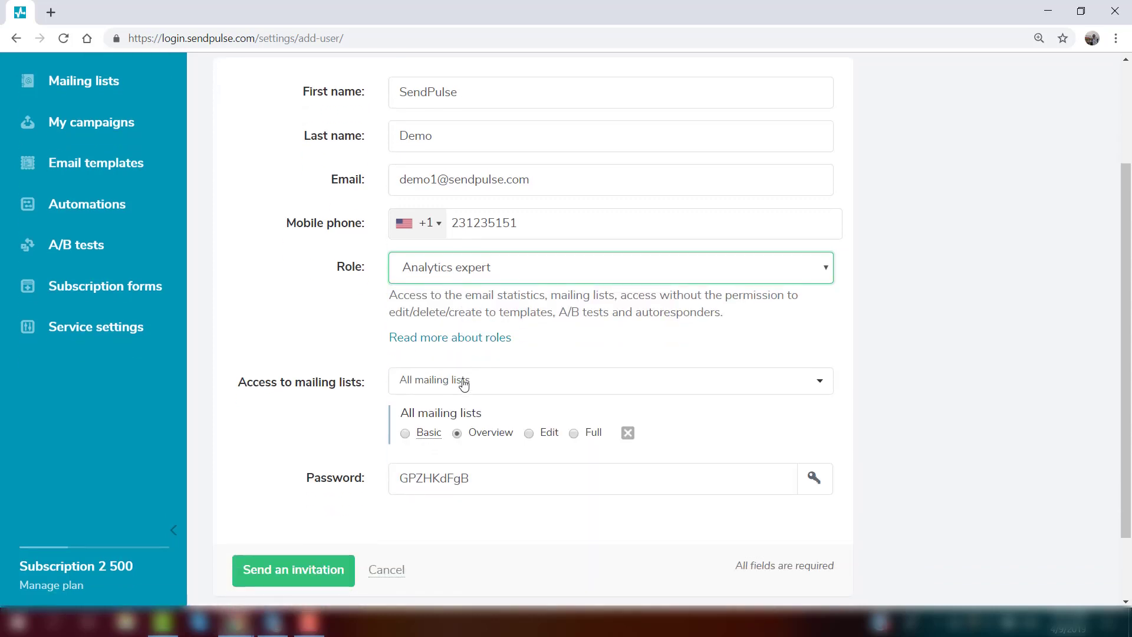
click(610, 380)
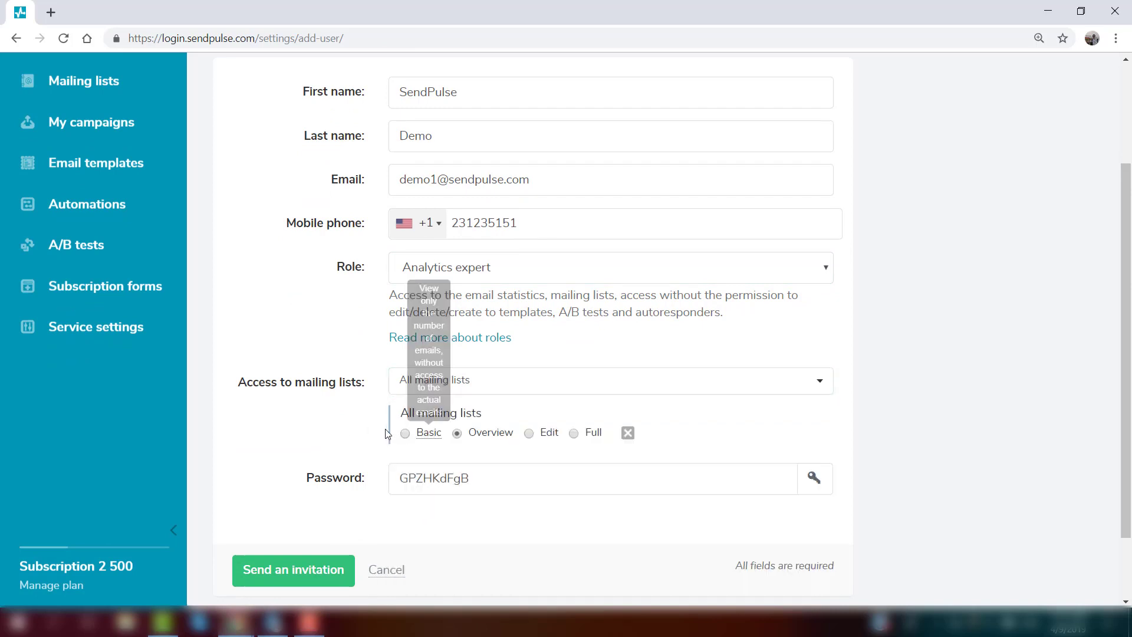
click(530, 432)
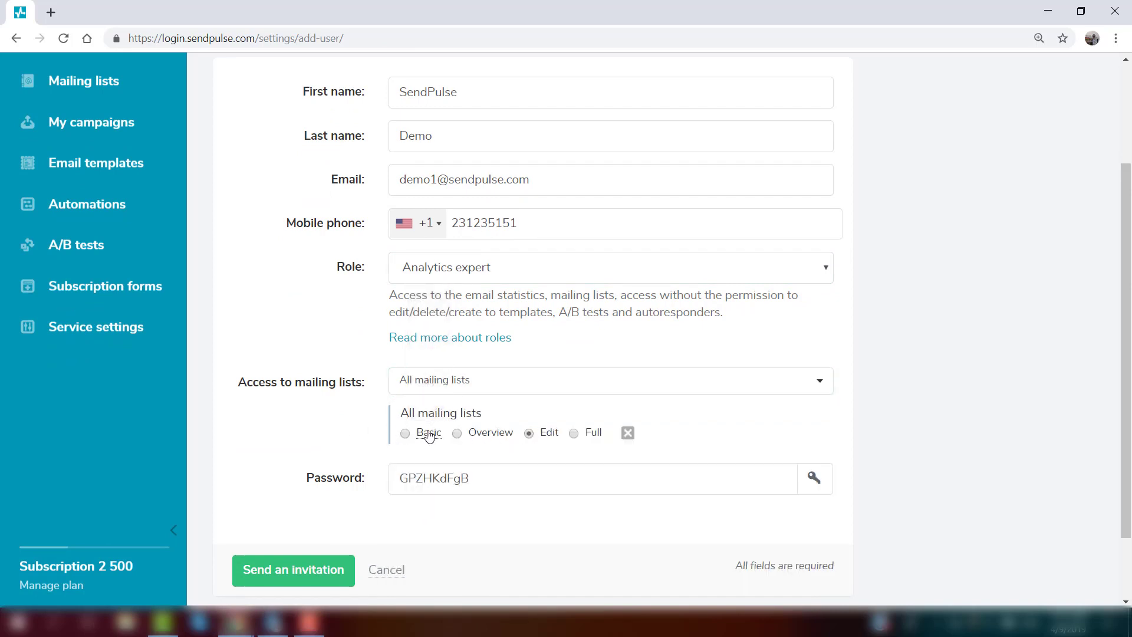
click(406, 432)
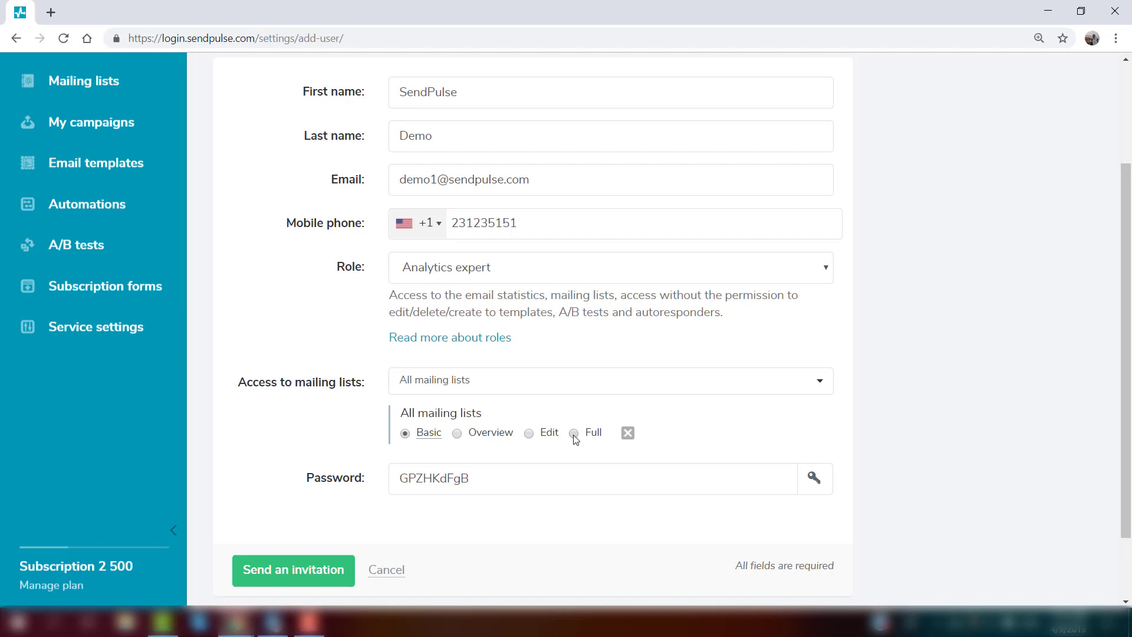
click(574, 433)
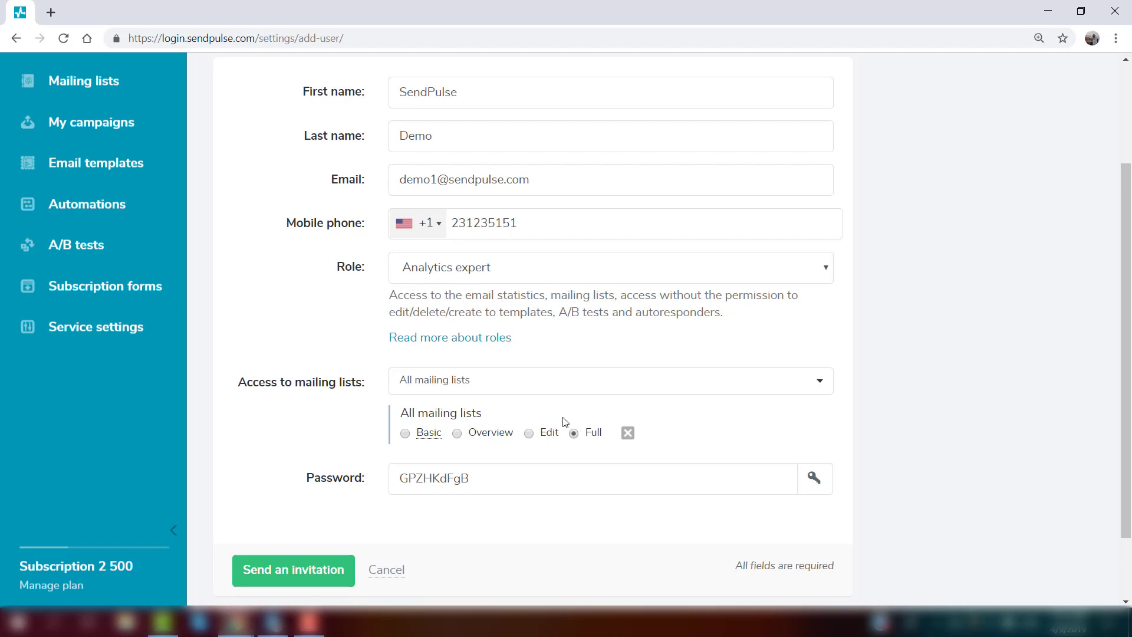
click(610, 267)
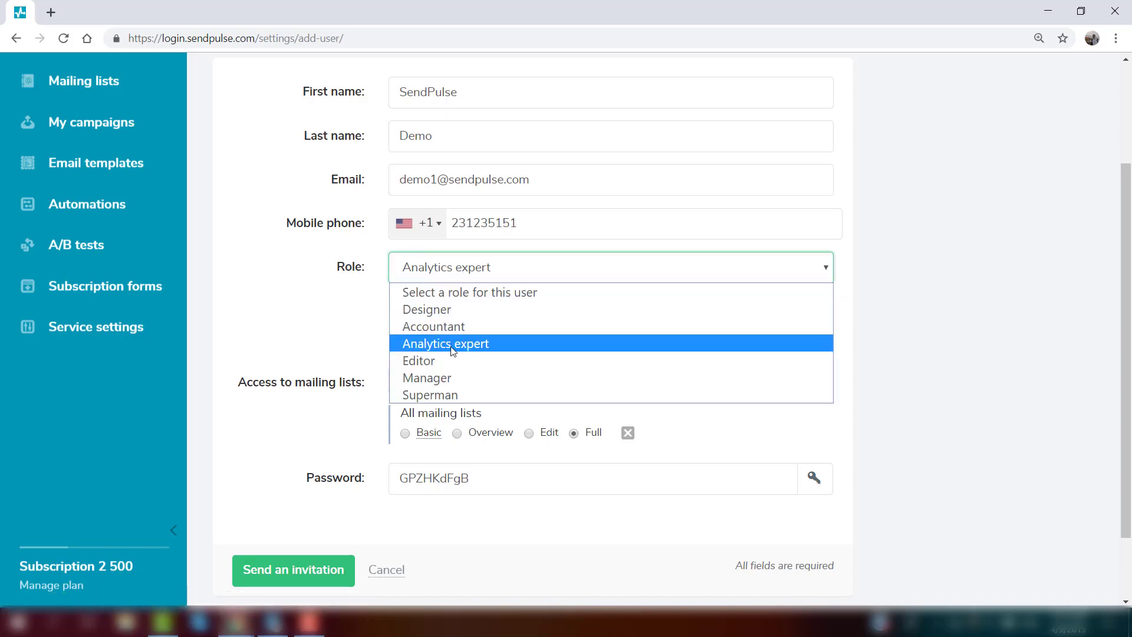
Step: Change the role to Editor and restrict Full access to mailing list 123
click(419, 360)
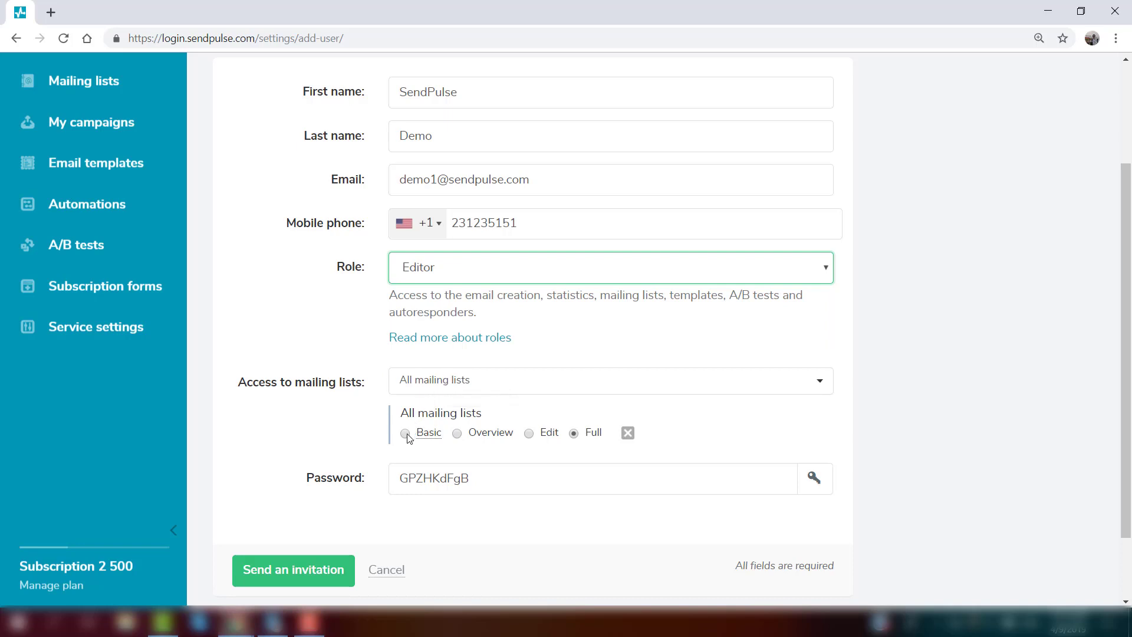
click(405, 432)
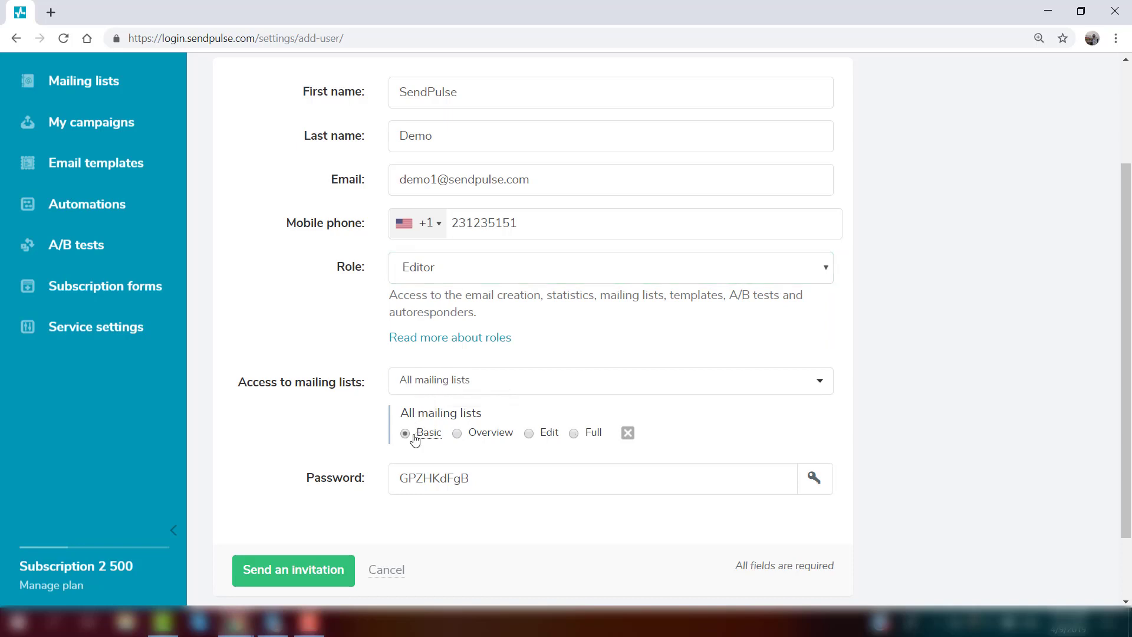
mouse_move(429, 433)
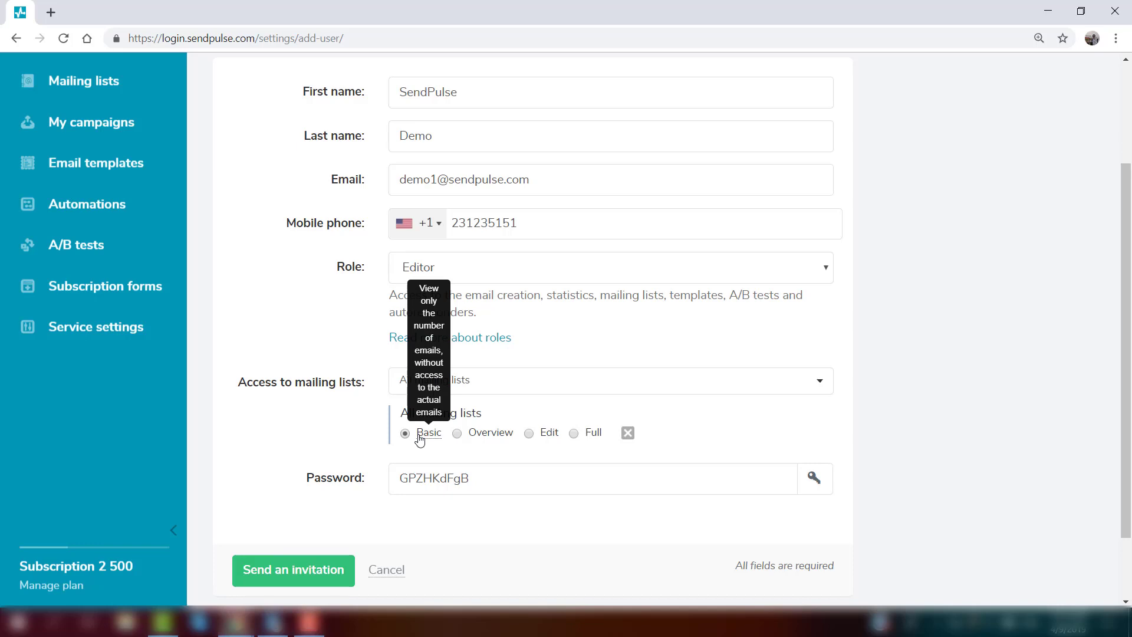
mouse_move(642, 437)
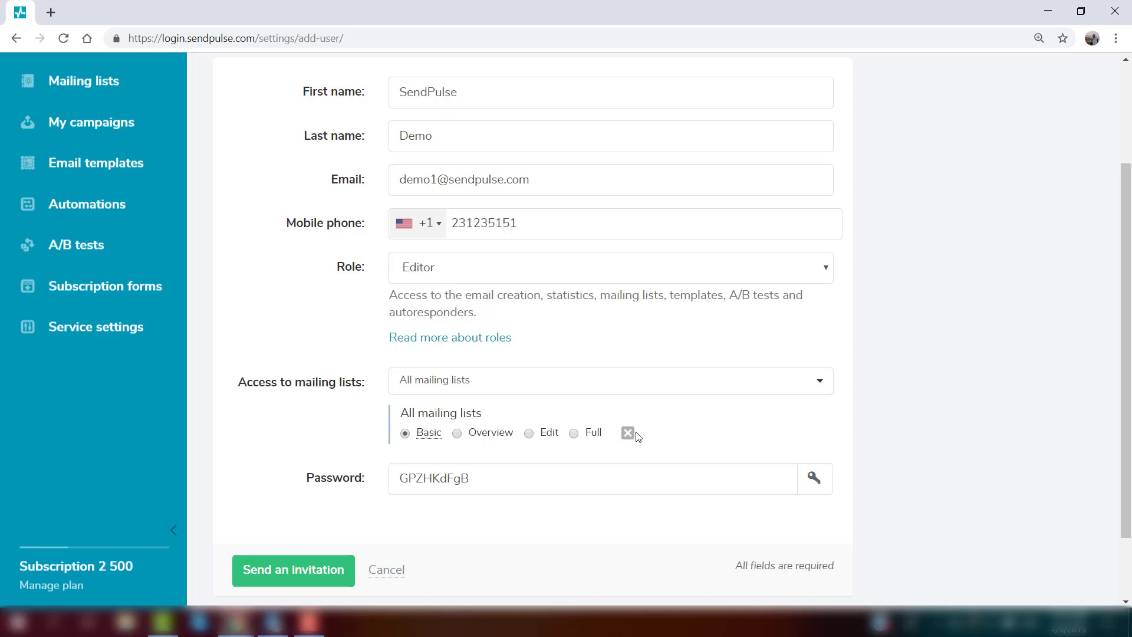
click(610, 381)
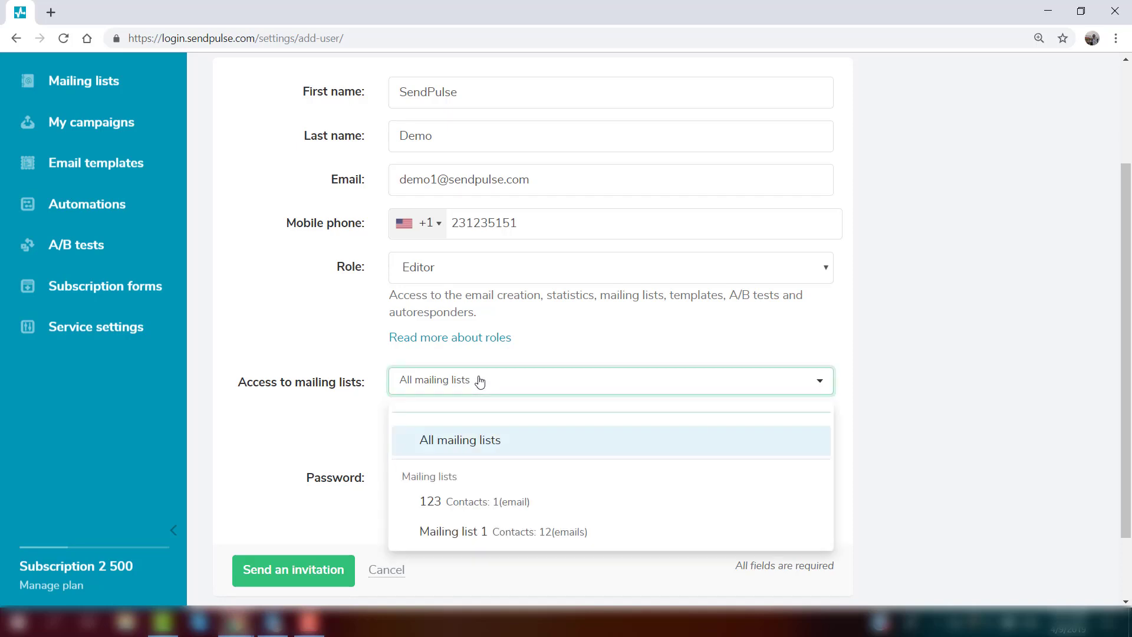
click(430, 502)
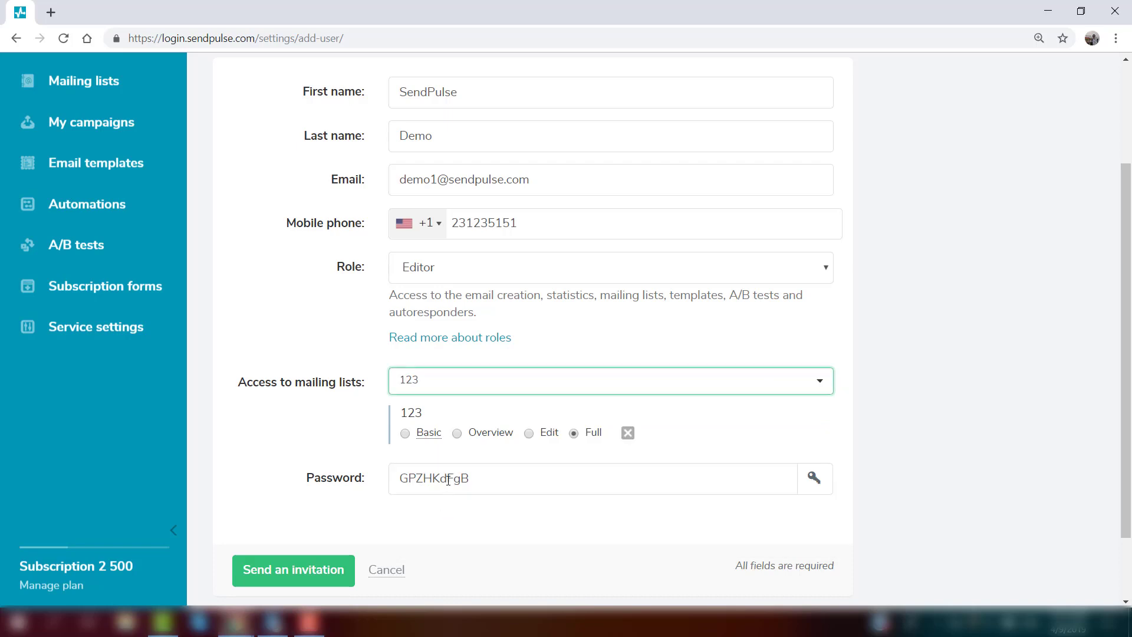
click(611, 267)
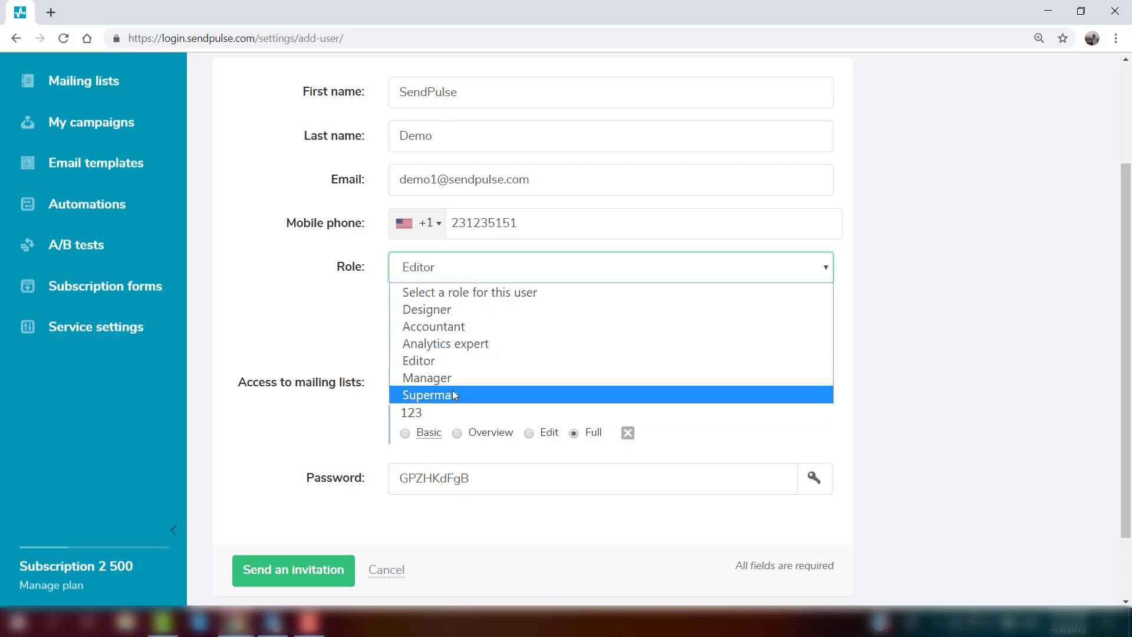
Step: Try Manager, then assign the Superman role with access to all sections
click(426, 378)
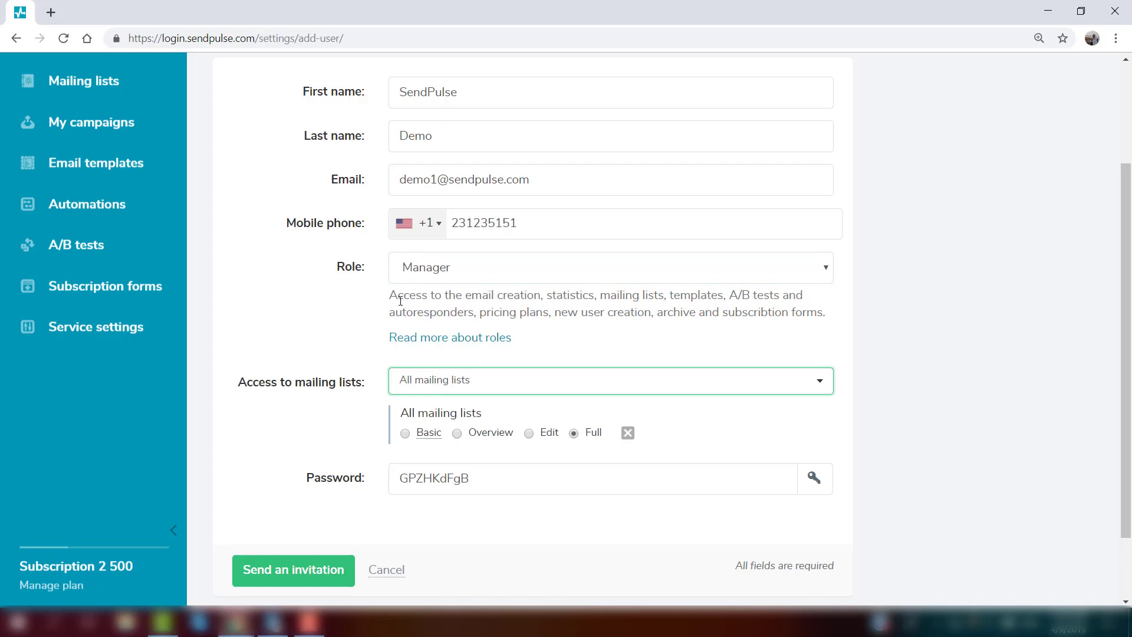
mouse_move(544, 329)
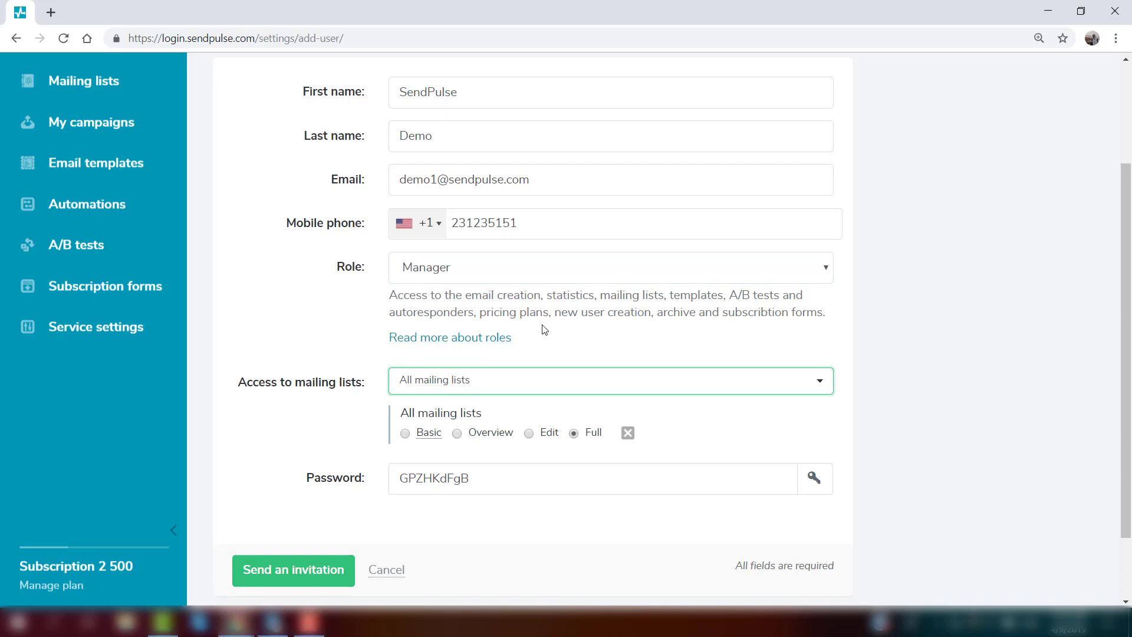
click(611, 267)
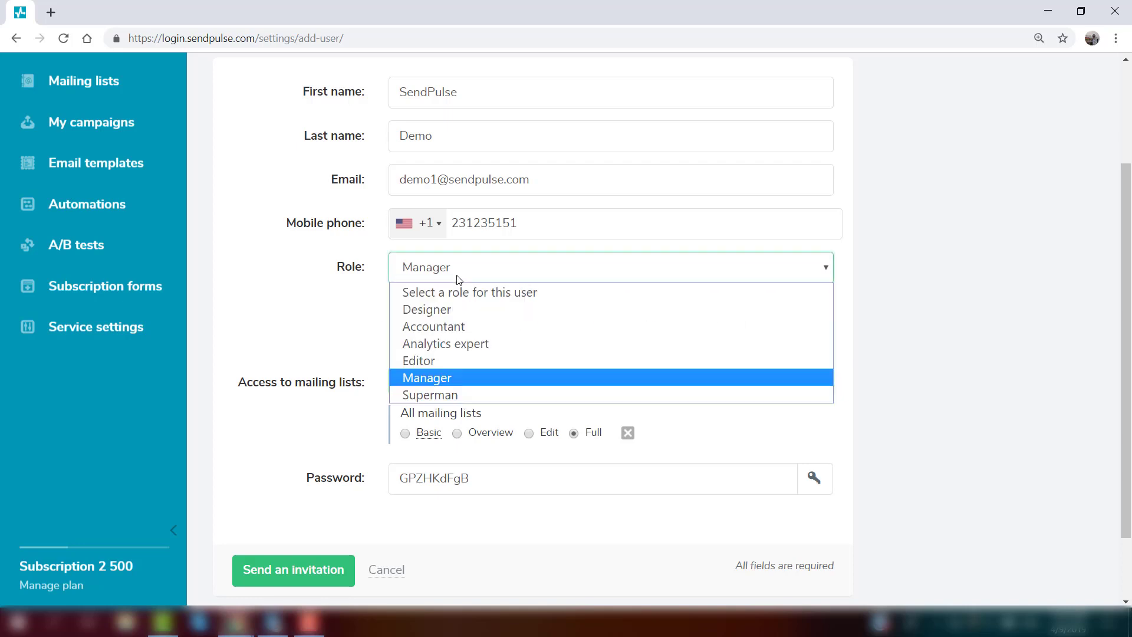
click(429, 395)
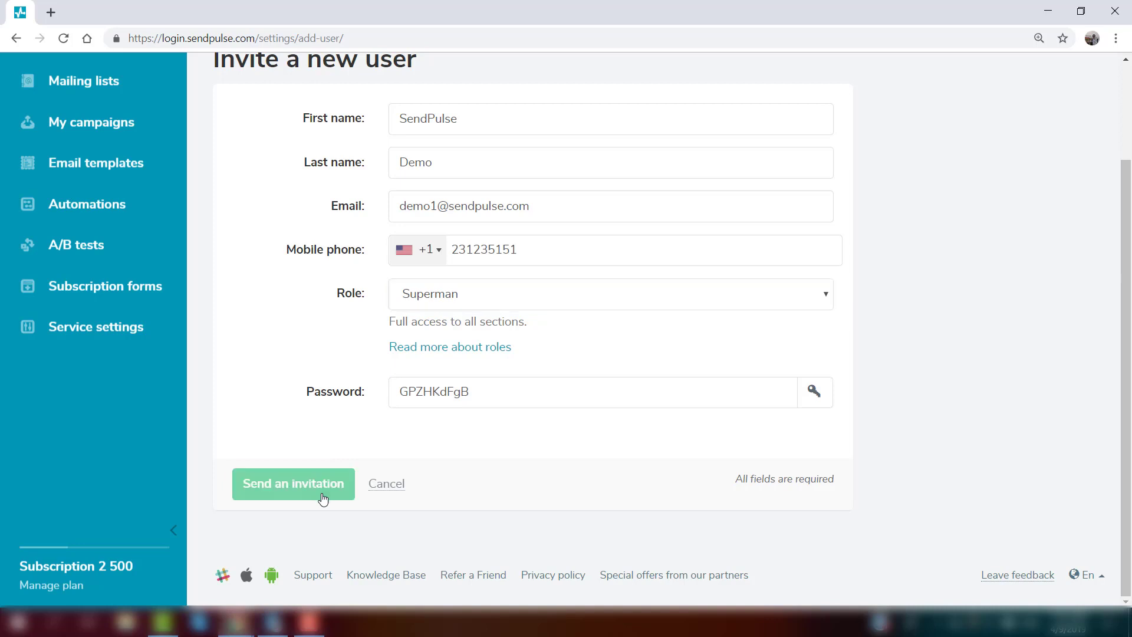
click(293, 483)
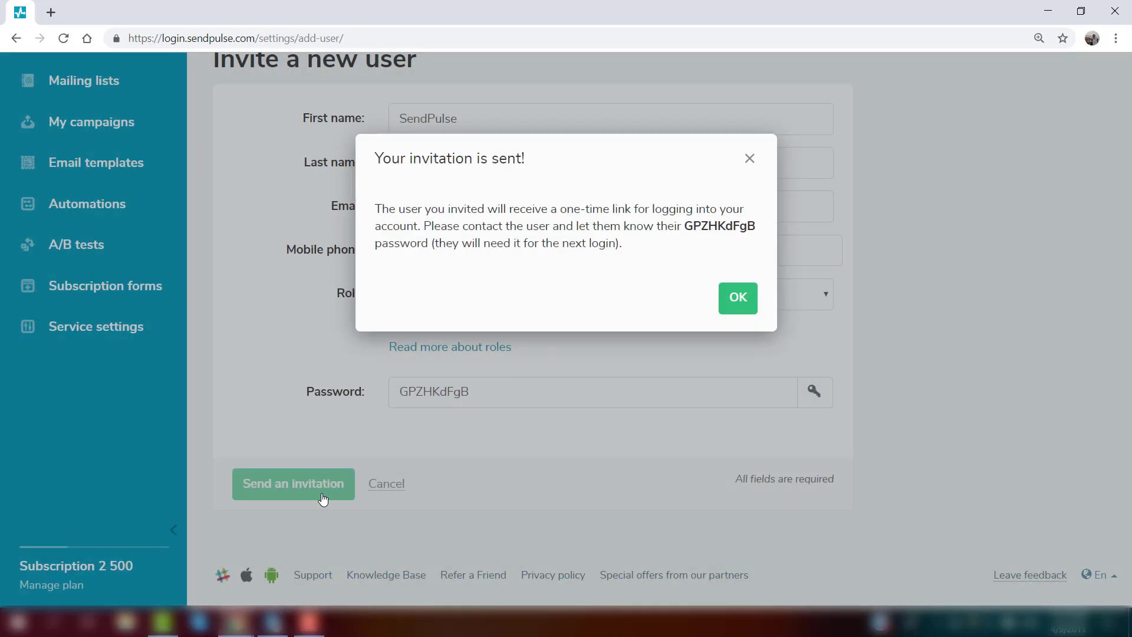
mouse_move(593, 229)
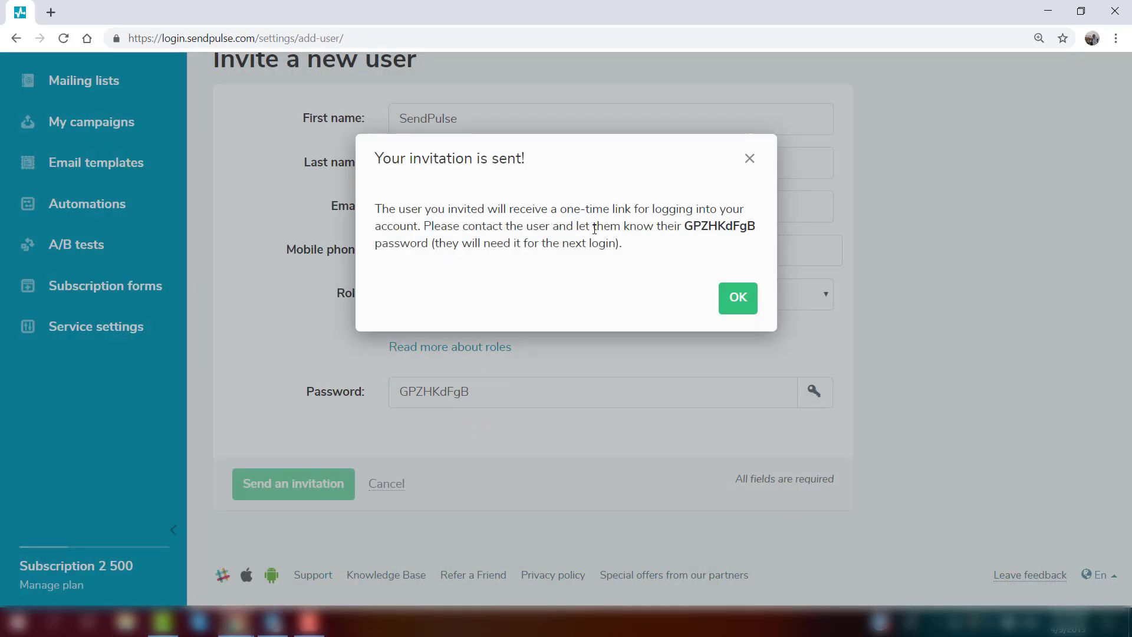